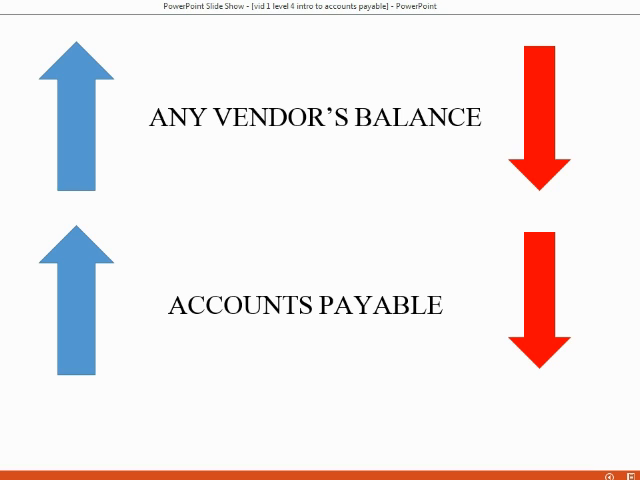
- Browse the U.P.S and other vendor records, then choose New Vendor from the New Vendor menu
key(right)
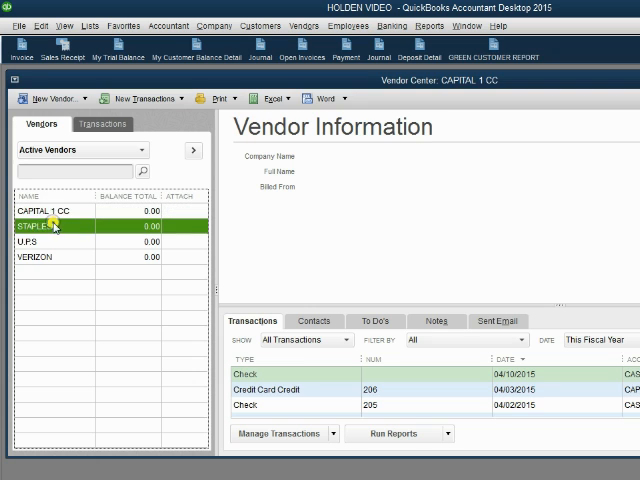
click(30, 241)
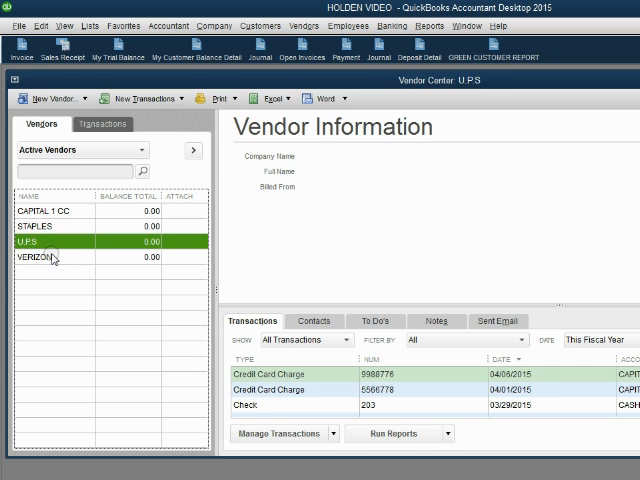
click(44, 210)
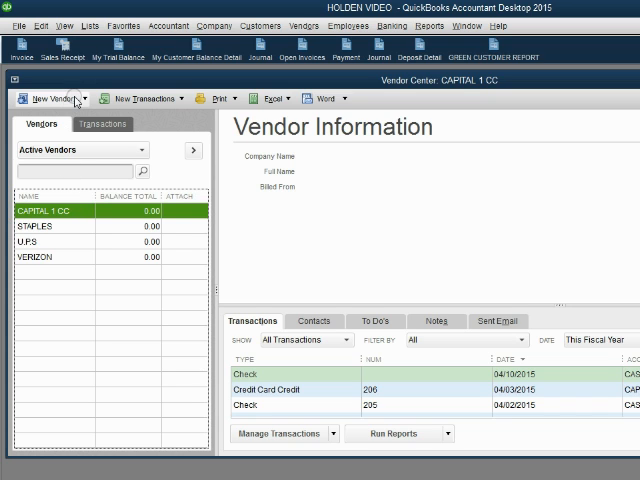
click(50, 98)
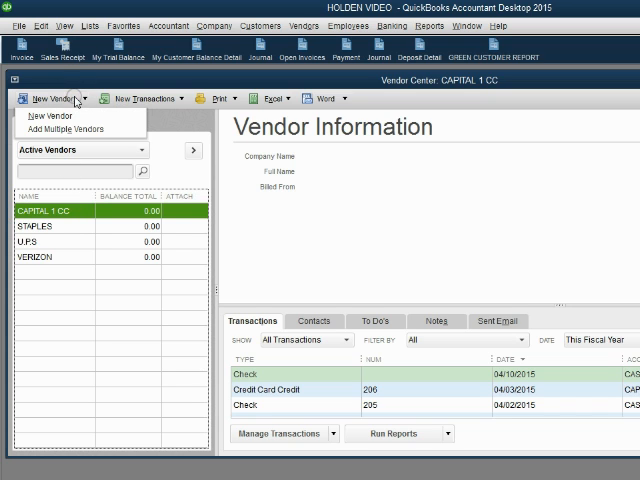
click(51, 115)
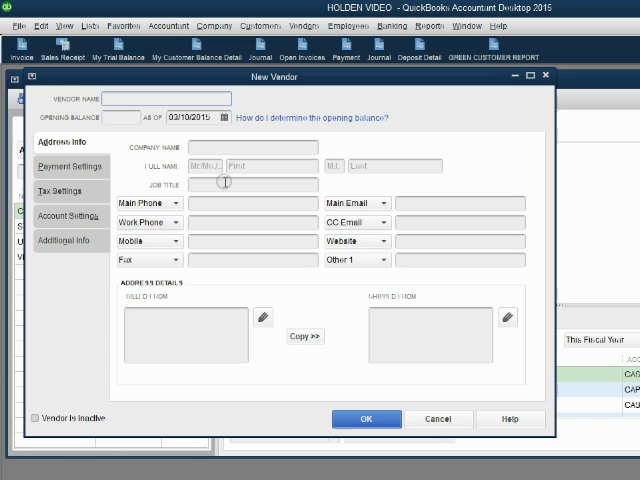
- Enter CON EDISON as both the vendor name and company name
text(CA)
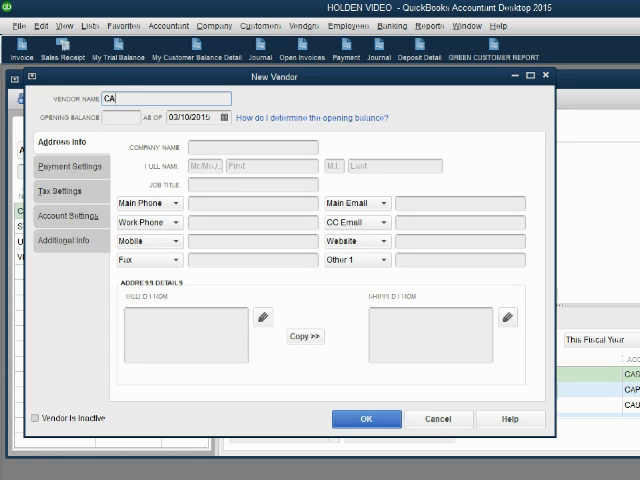
text(CON EDISON)
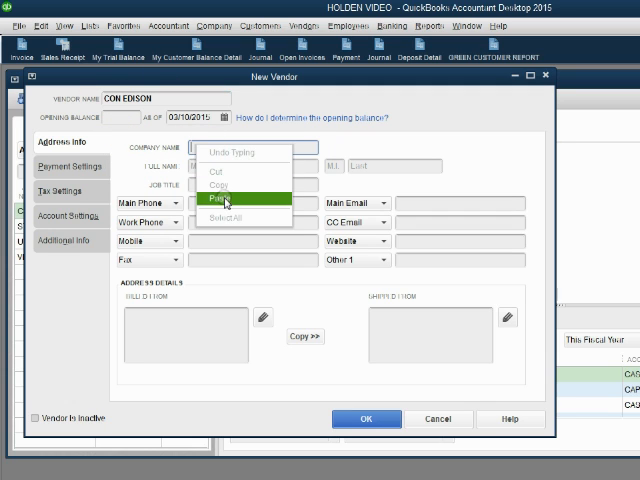
click(226, 201)
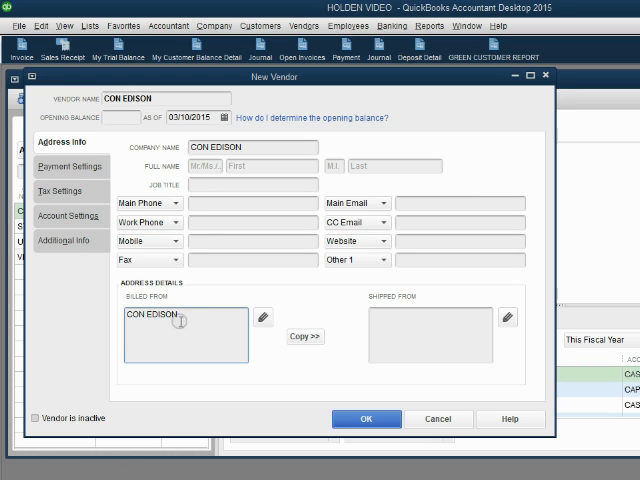
- Add billing address 1010 WINS LANE, FLUSHING NY 44444 and save the vendor
text(10)
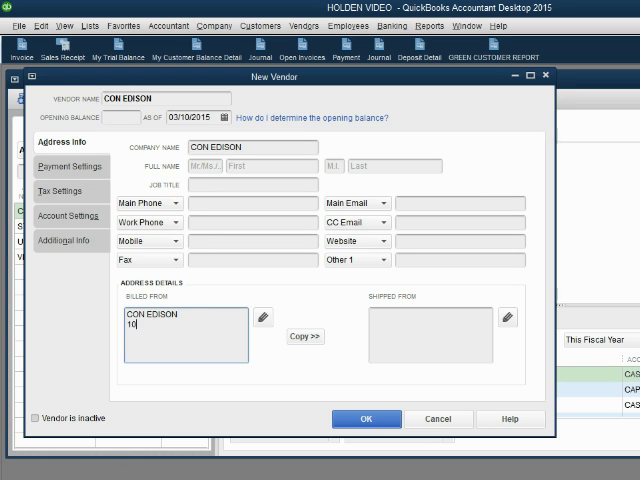
text(10 W)
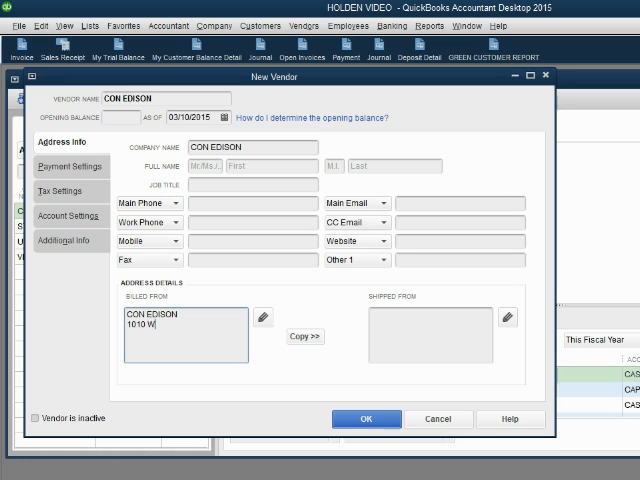
text(INS LANE)
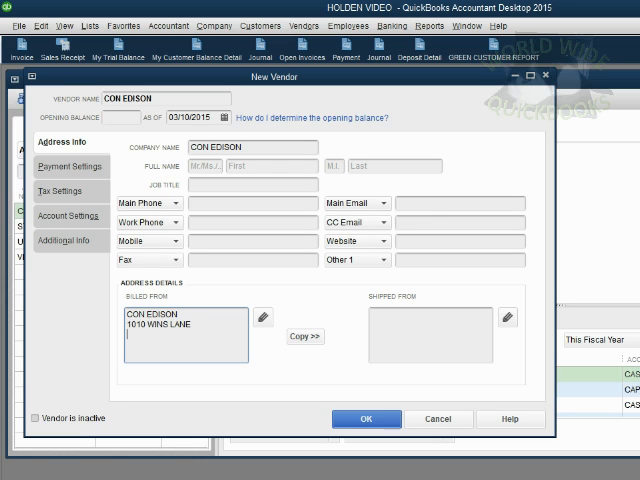
text(FLUSHING NY)
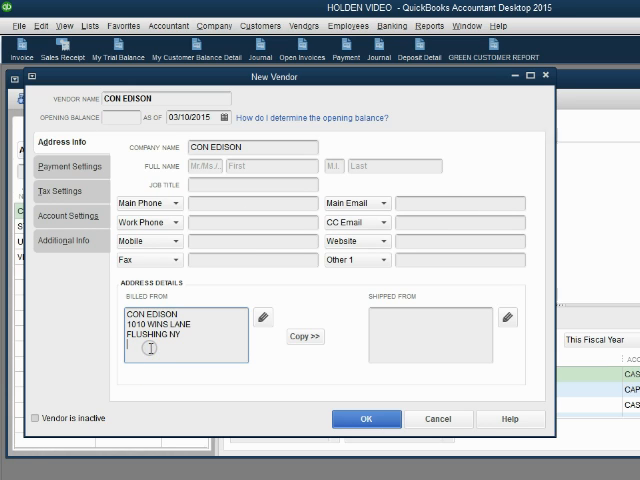
text(44444)
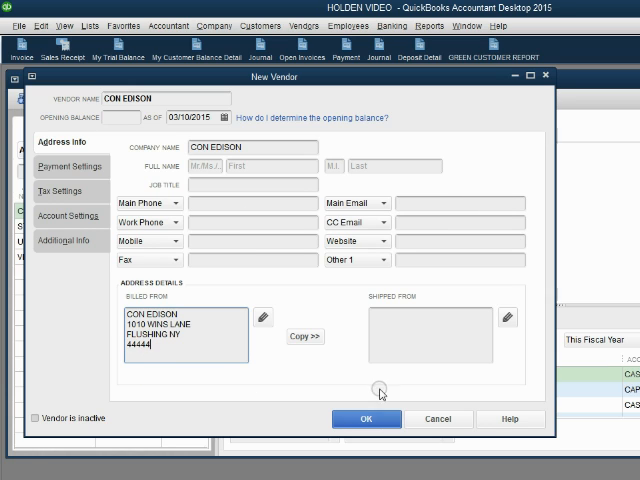
click(366, 418)
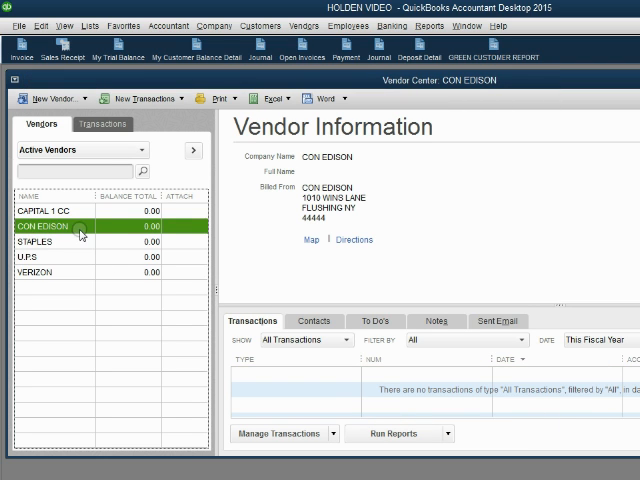
mouse_move(72, 242)
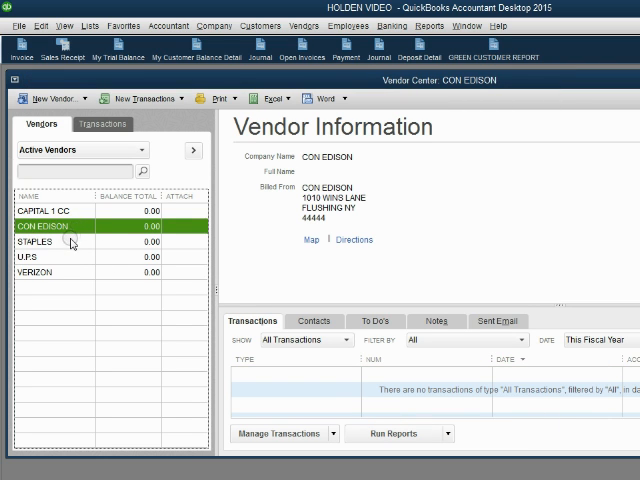
- Review STAPLES and U.P.S, checking U.P.S's sent emails, contacts and transactions, then start a new vendor
click(40, 241)
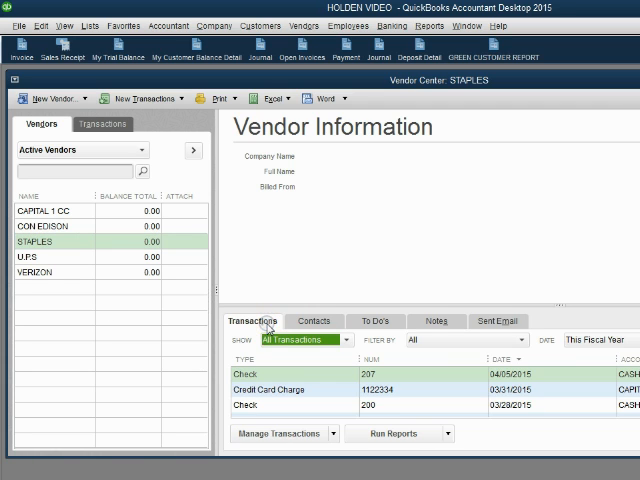
mouse_move(45, 257)
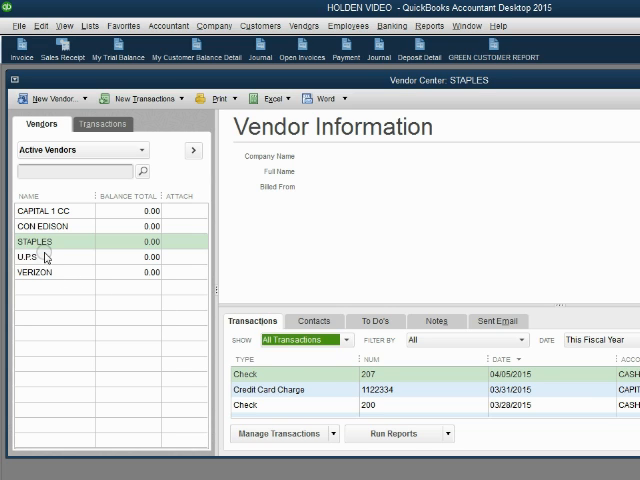
click(35, 257)
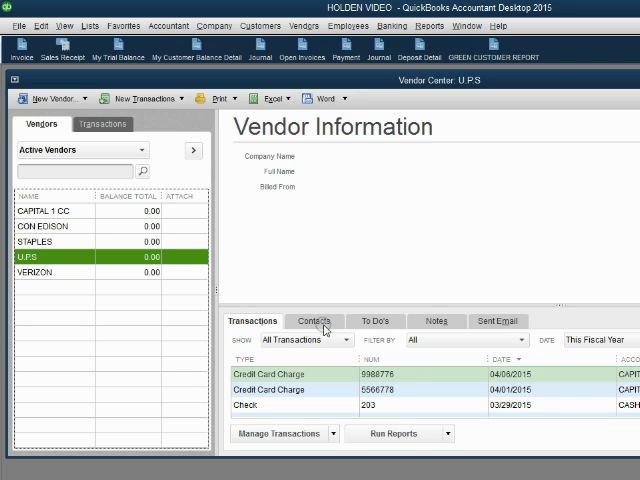
click(497, 321)
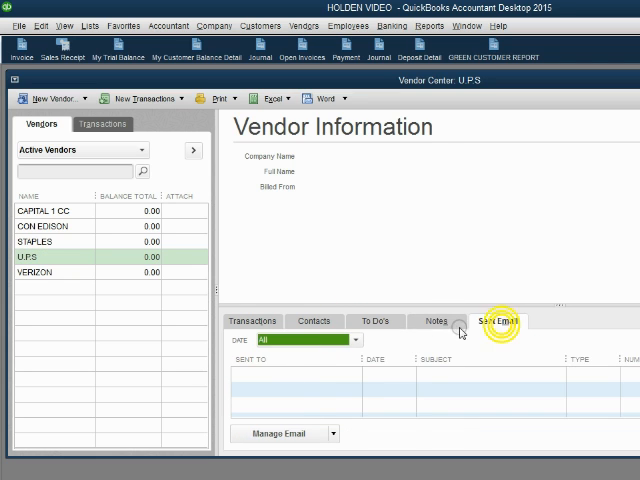
click(313, 321)
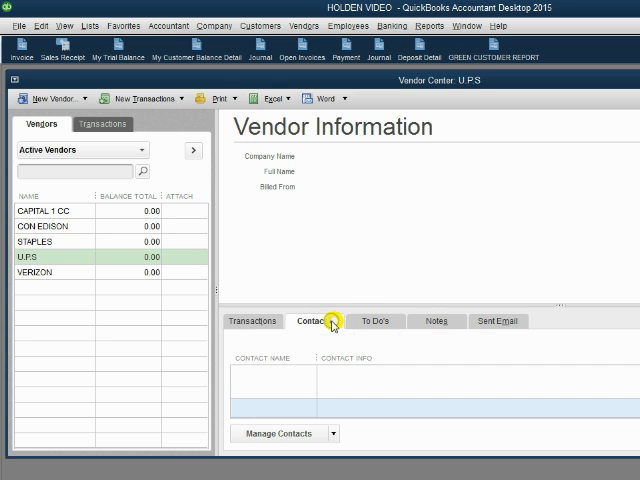
click(252, 320)
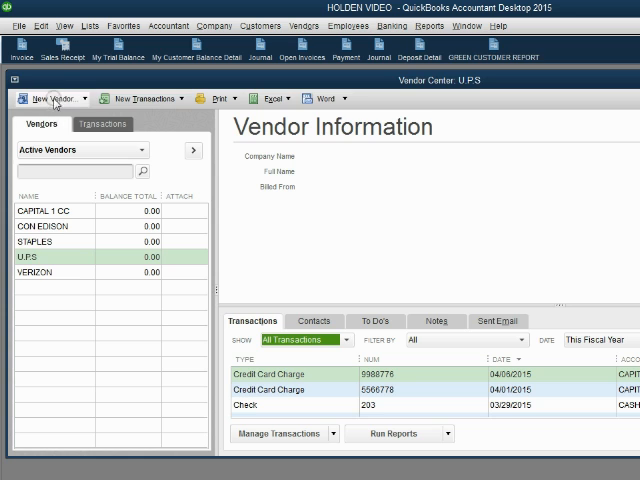
click(50, 98)
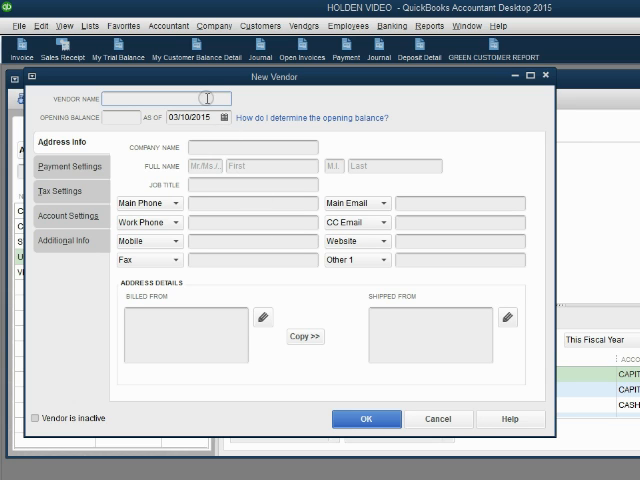
- Enter REX REPAIR as both the vendor name and company name
text(REX)
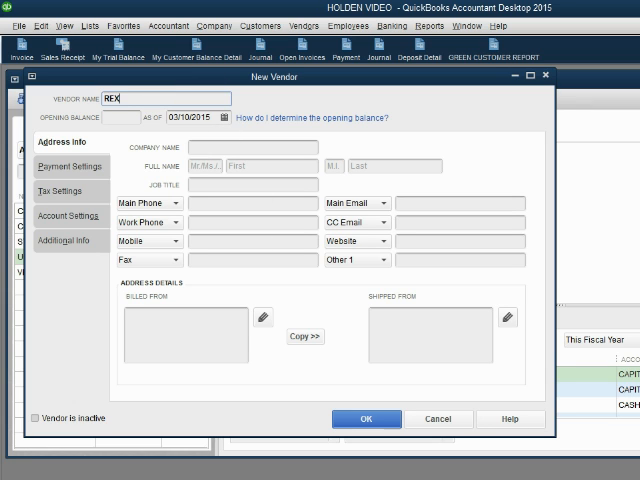
text(REPAIR)
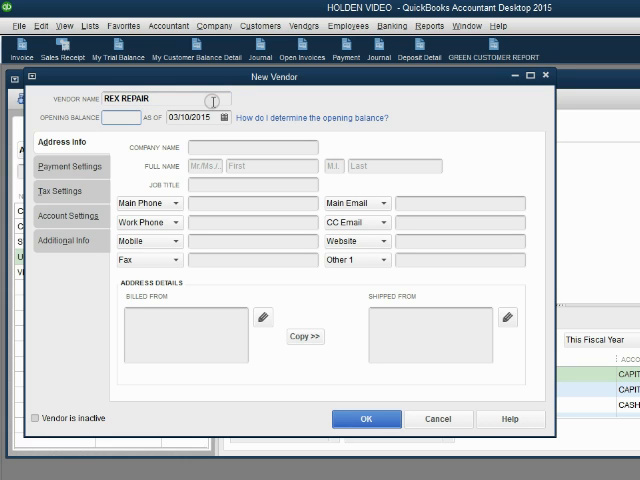
click(188, 117)
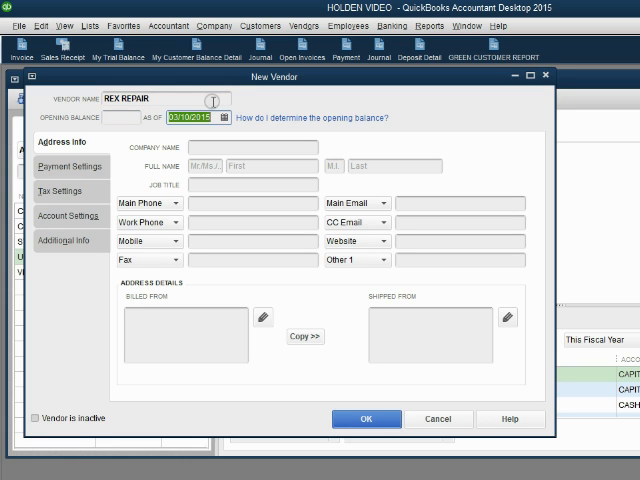
text(REX REPAIR)
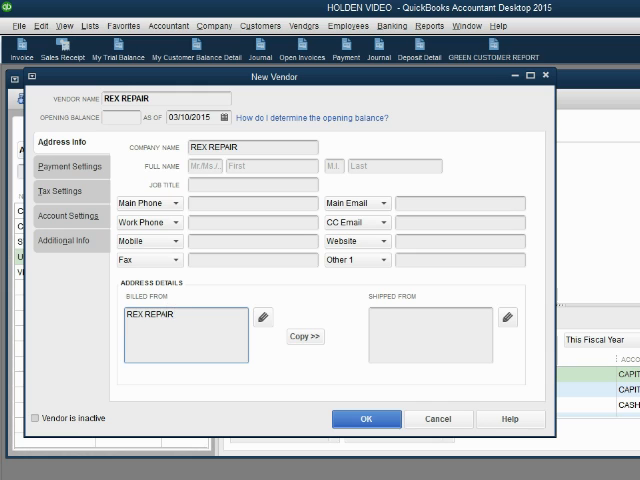
- Add billing address 2020 VISION LANE, BRONX NY 55555 and save Rex Repair
text(2020 VISION L)
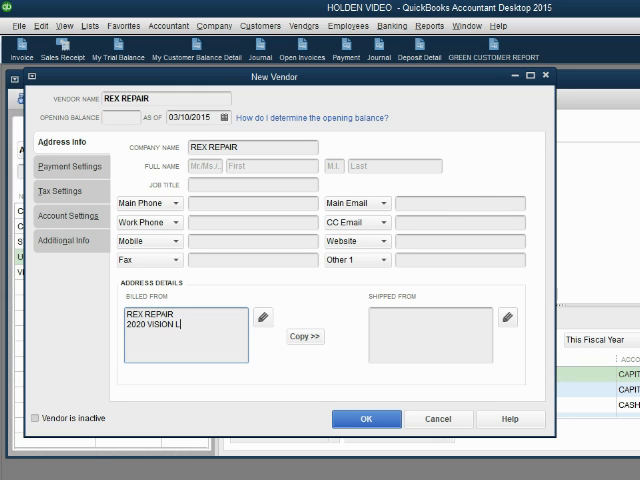
text(ANE)
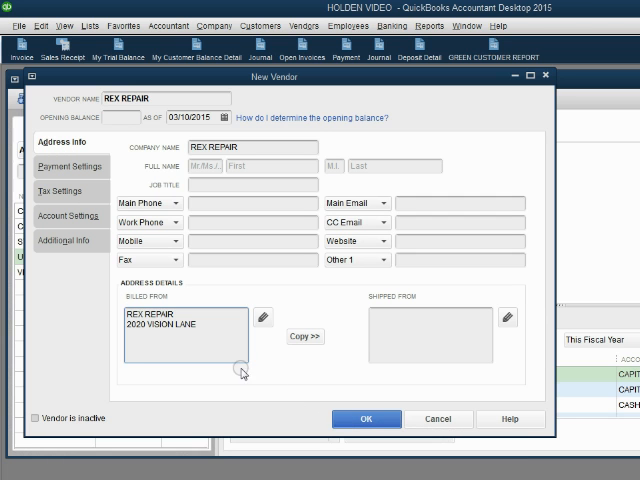
text(B)
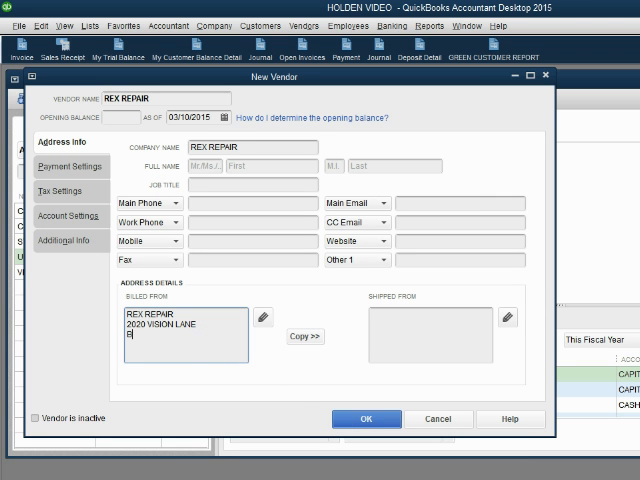
text(RONX)
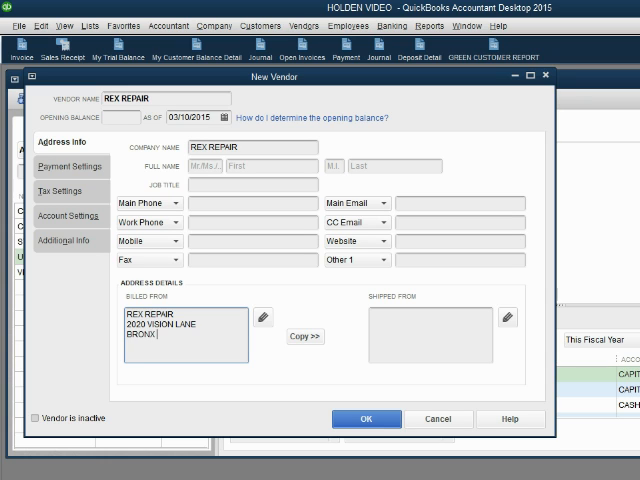
text(NY 5555)
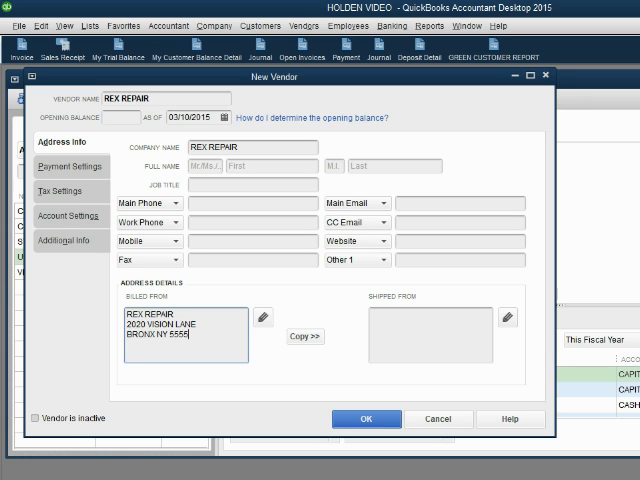
click(366, 419)
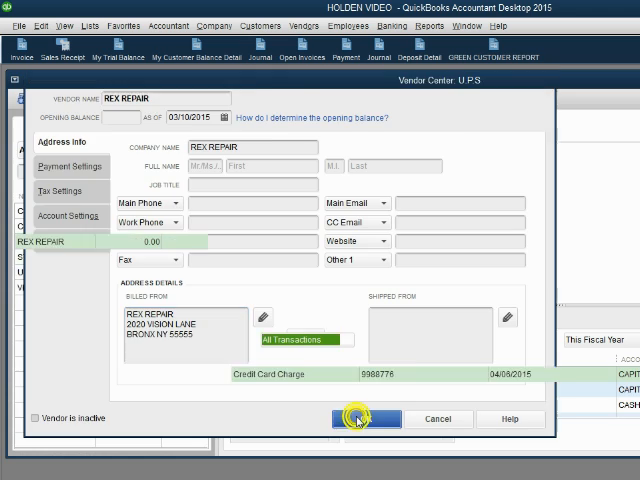
click(367, 419)
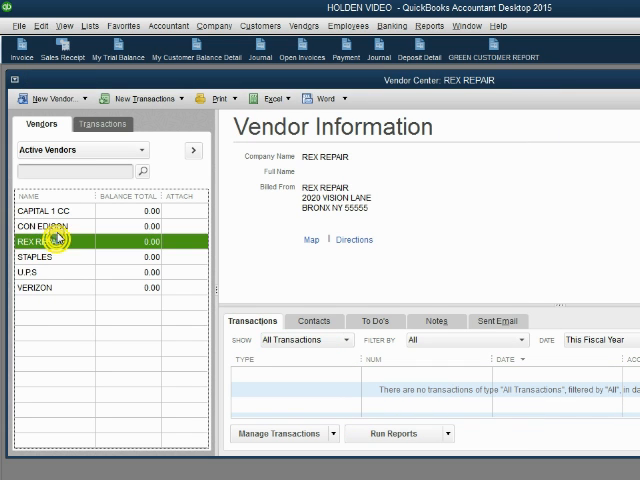
mouse_move(57, 240)
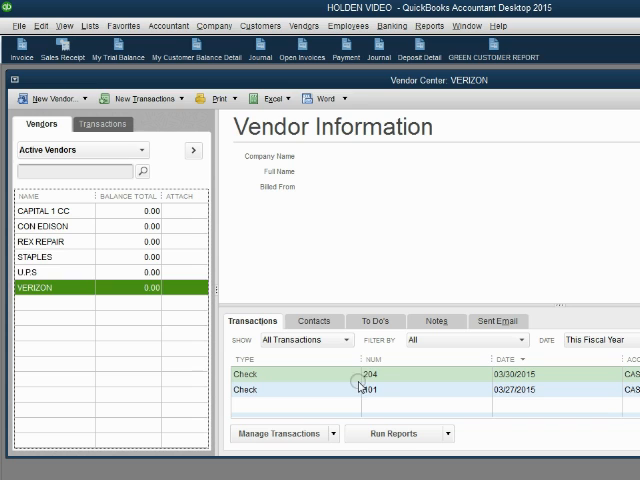
mouse_move(478, 342)
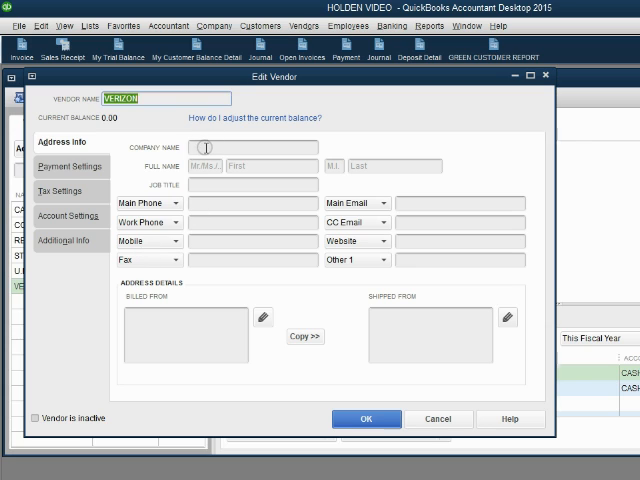
- Enter Verizon's Billed From address 1616 MOCKING BIRD LANE, NY NY 11111 and save
text(VERIZON)
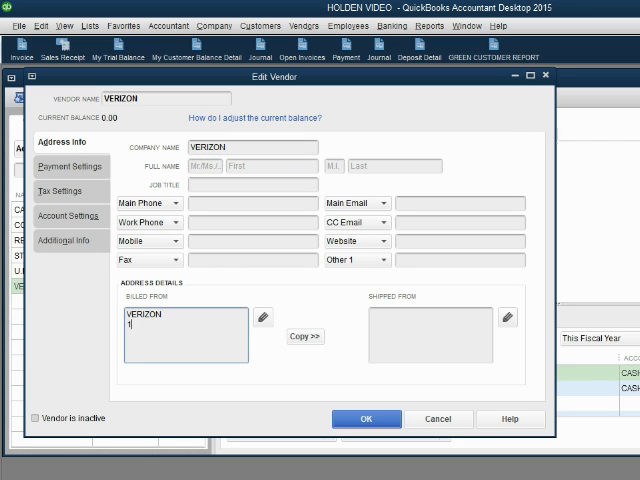
text(1616 M)
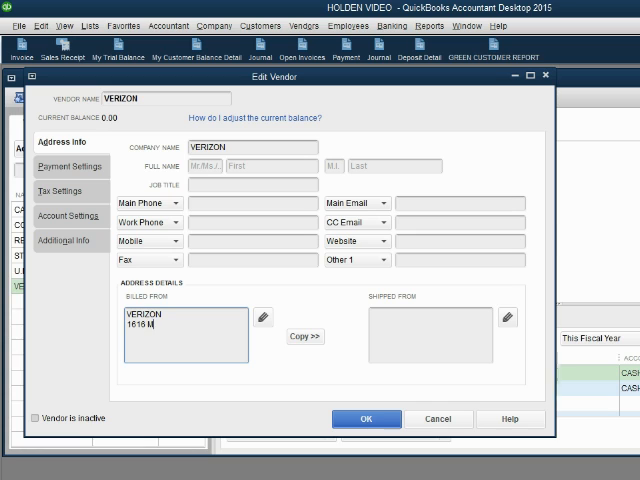
text(OCKING BIRD L)
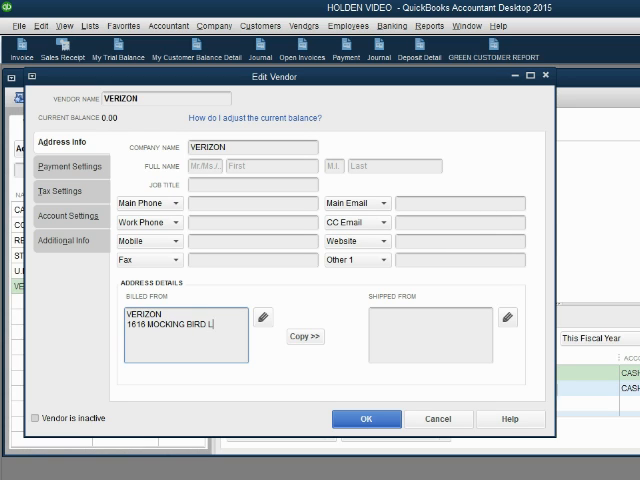
text(ANY)
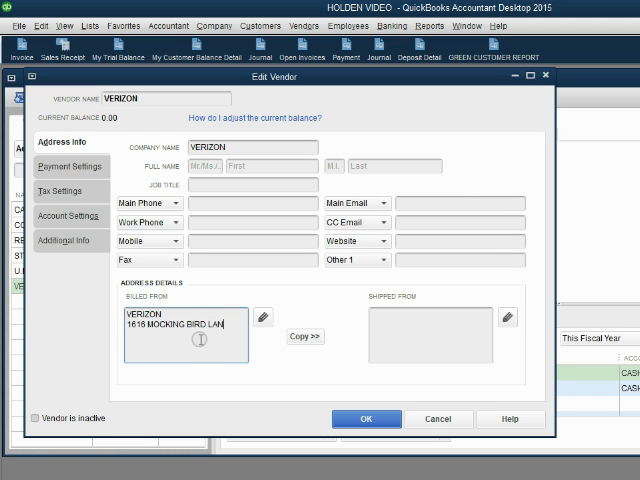
mouse_move(230, 330)
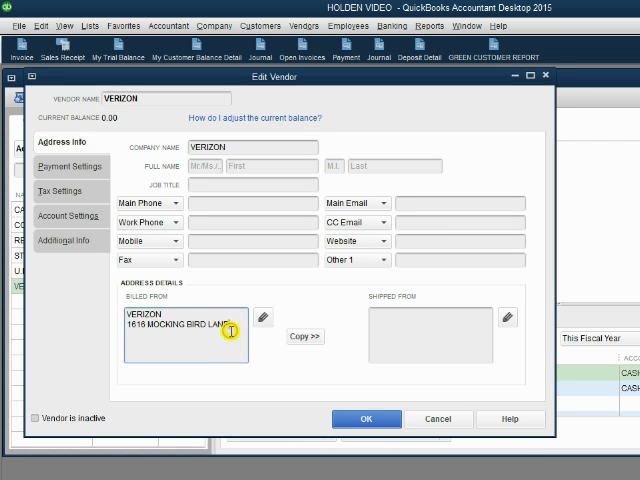
text(NY)
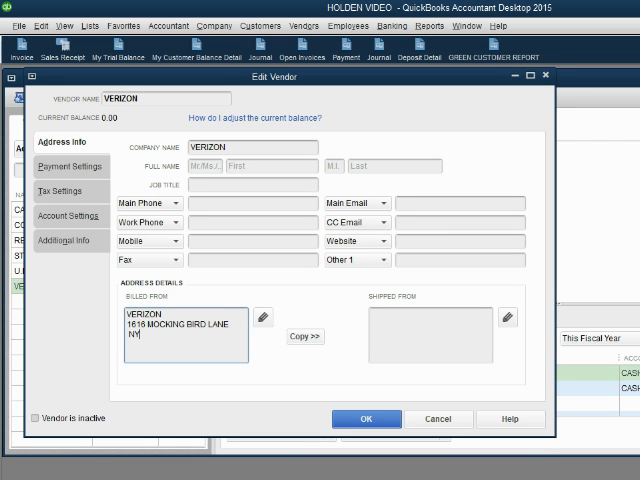
text(NY 11111)
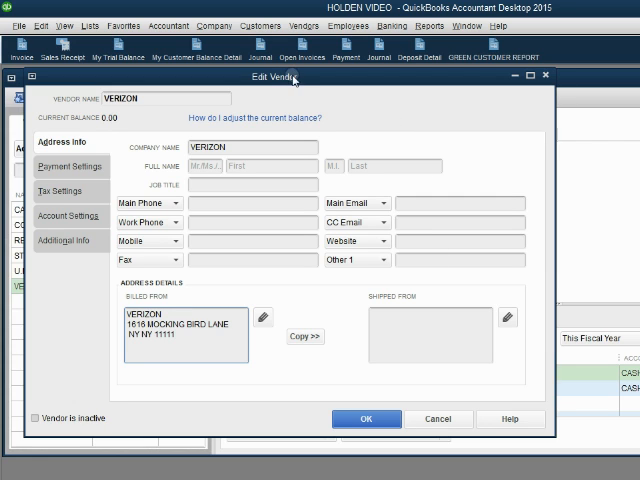
click(366, 418)
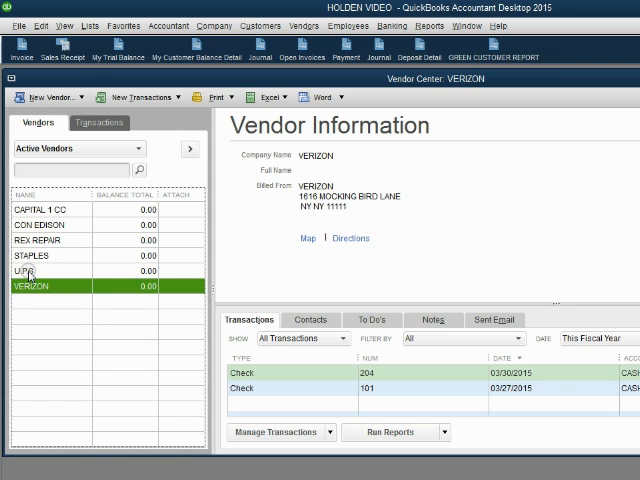
- Double-click U.P.S in the vendor list to edit its record
double_click(35, 271)
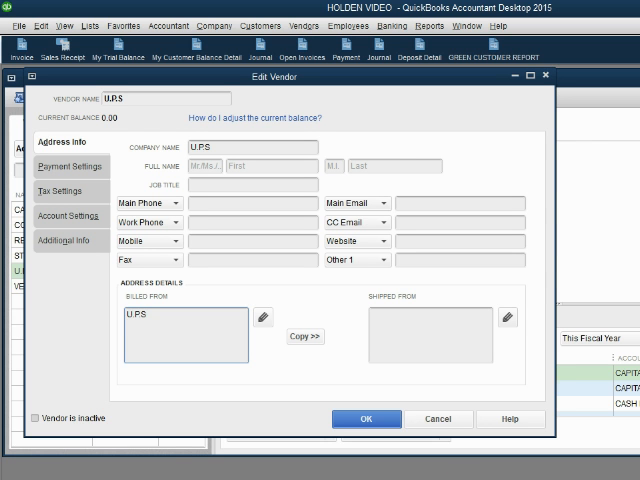
- Enter 742 WHOMTOWN NJ 33333 as U.P.S's Billed From address and save
text(7)
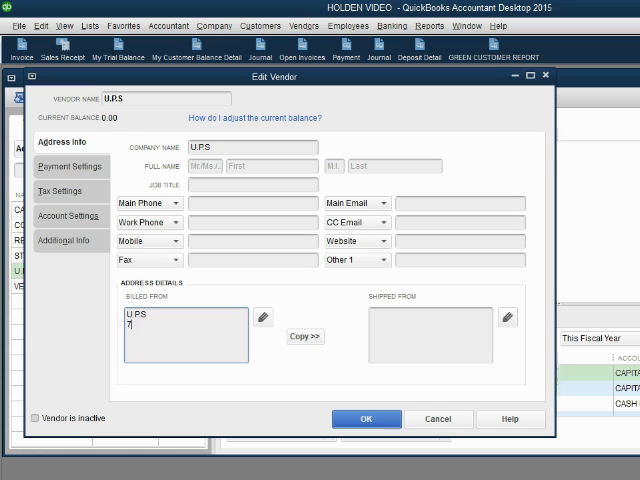
text(42 W)
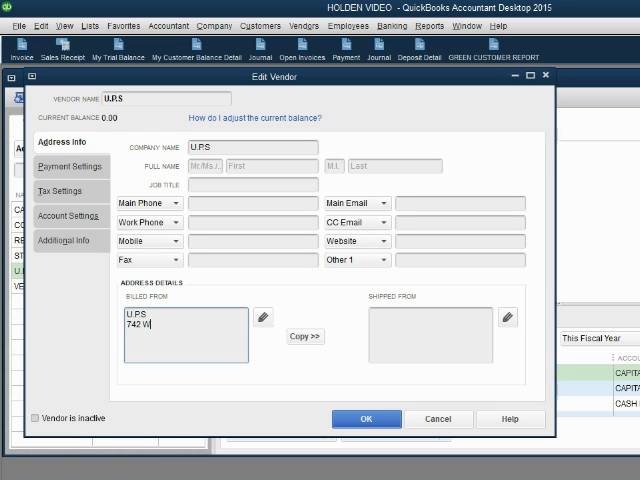
text(HOMTOWN N)
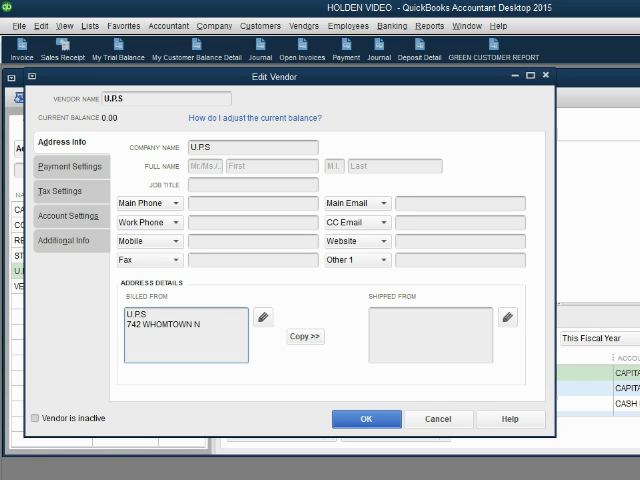
text(J)
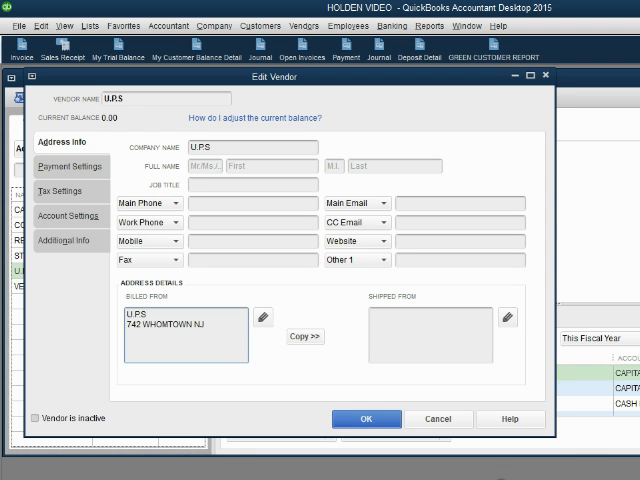
text(33333)
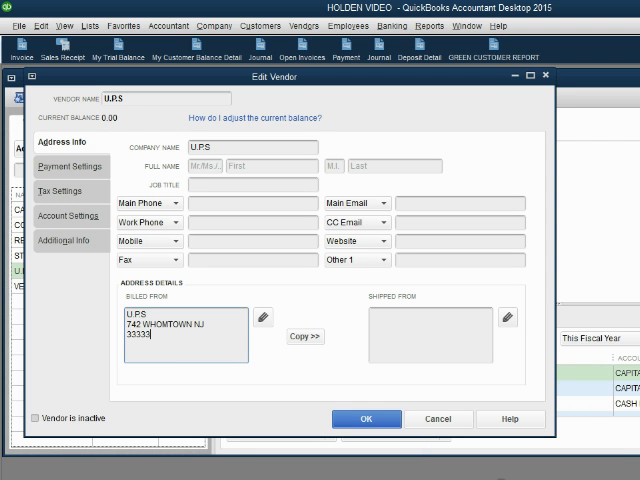
click(366, 418)
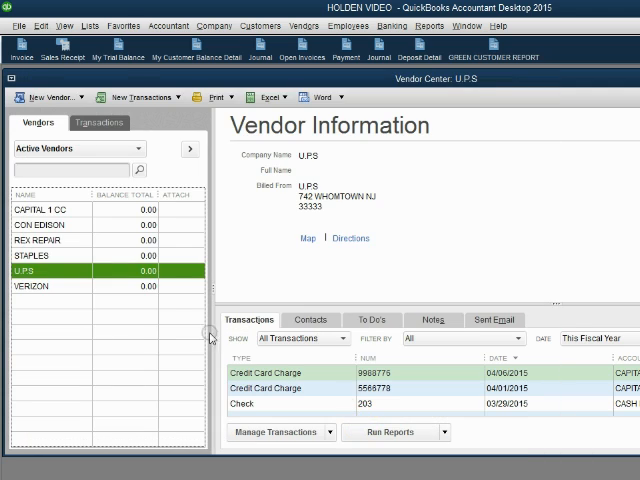
- Double-click STAPLES in the vendor list to edit its record
double_click(35, 256)
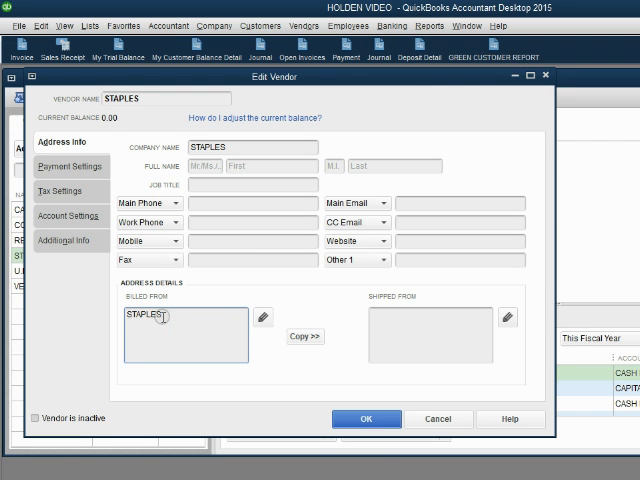
- Type 123 SESAME STREET, BROOKLYN NY, 22222 on separate Billed From lines
text(123 SESAME STREET)
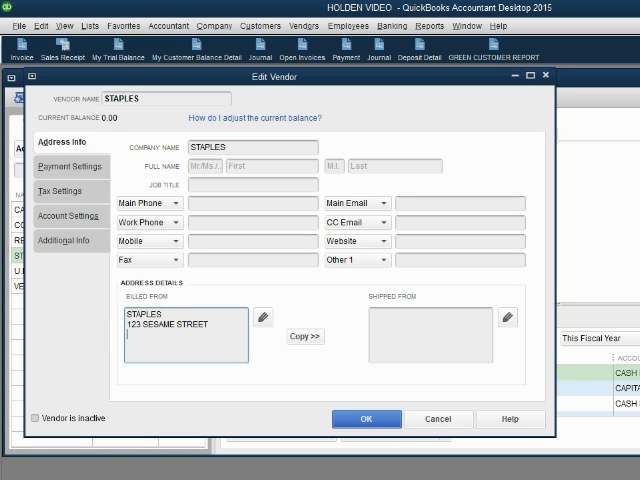
text(BROOKLYN NY)
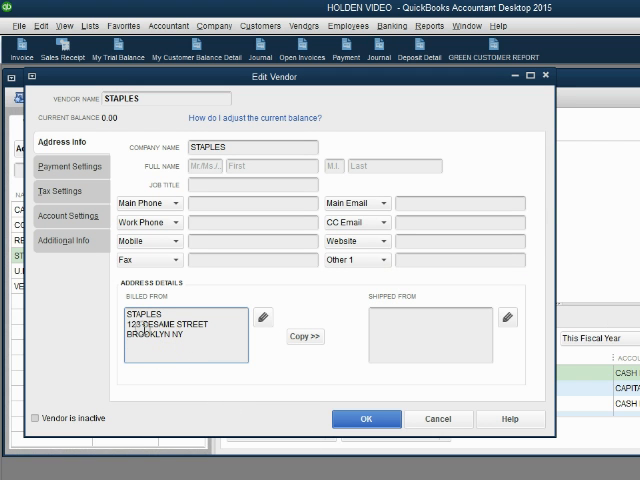
text(22222)
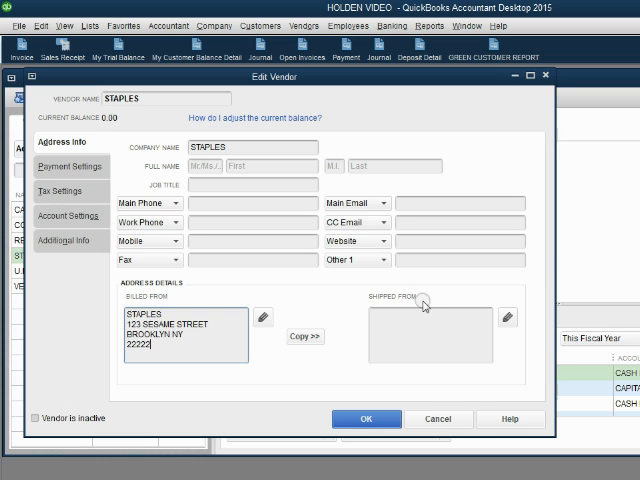